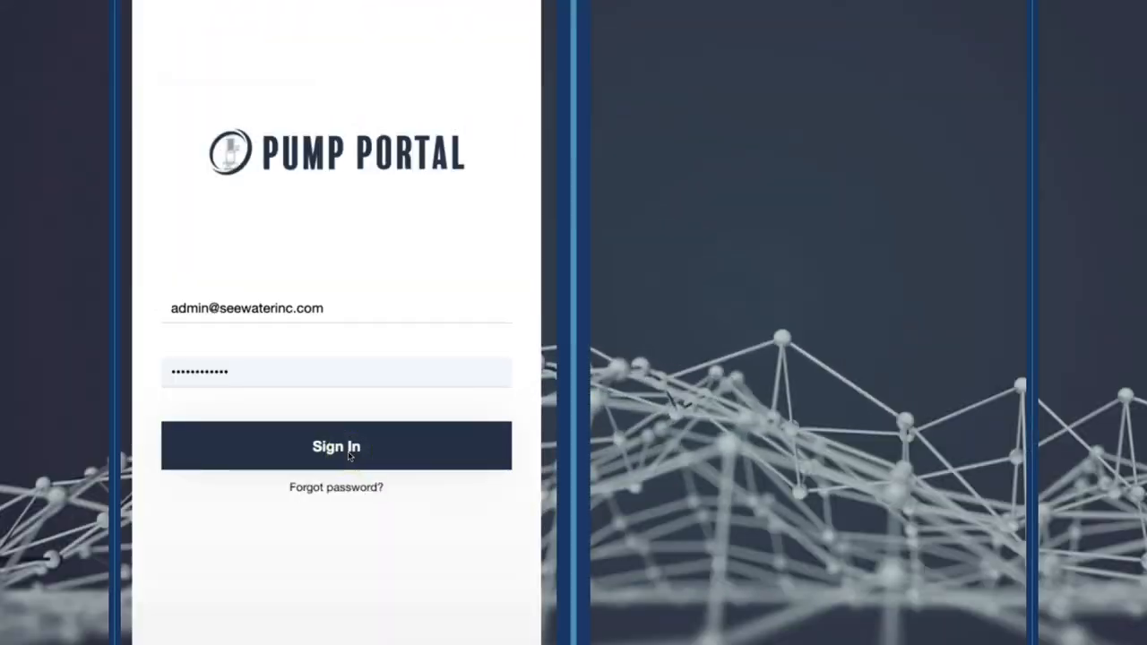
Step: Sign in with the entered credentials to reach the Devices page with the station map
click(337, 444)
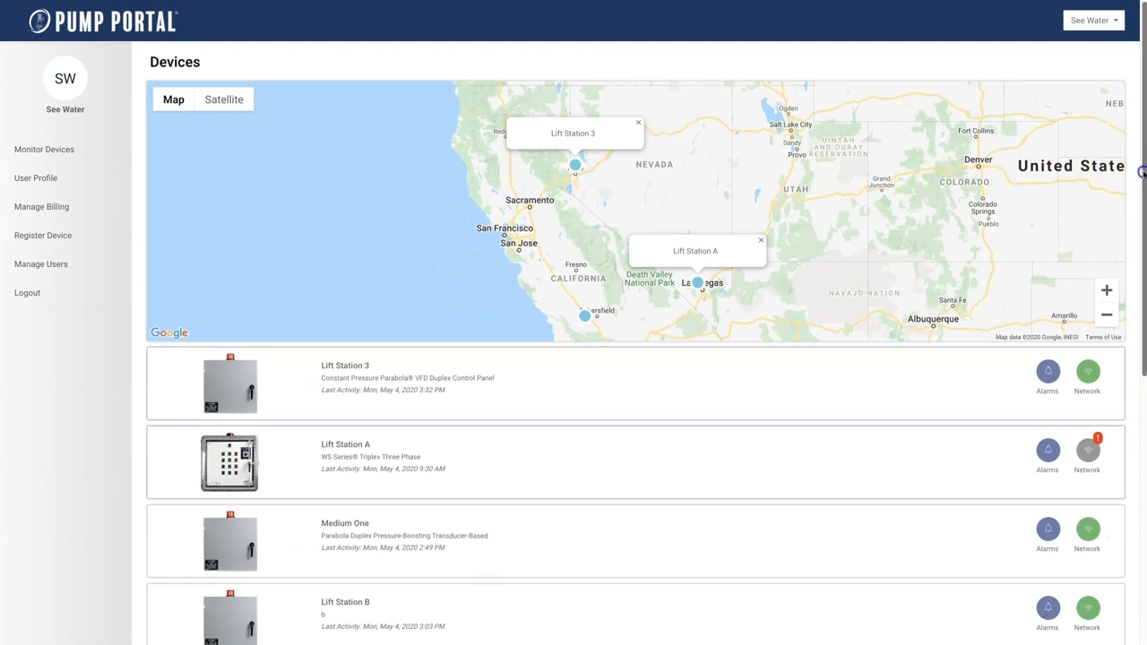
Step: Scroll the Devices list to the lift station and bring up its Current Status page
scroll(down, 3)
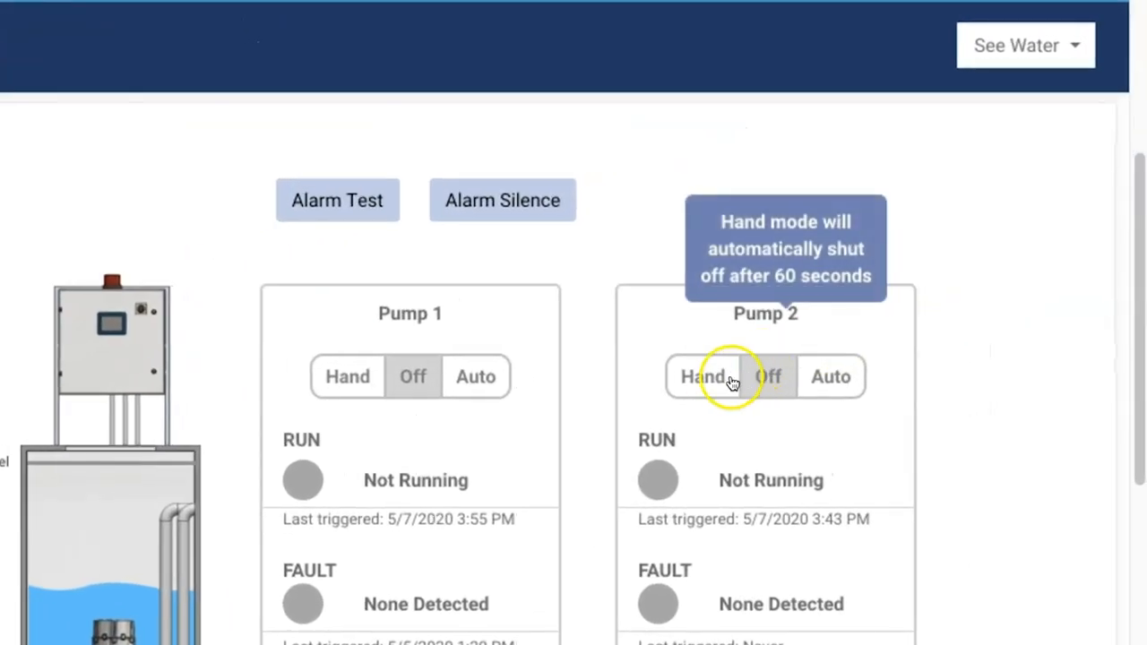
Step: Review Pump 2 hand mode and the panel, pump and weather details, then show Charts and History
click(767, 376)
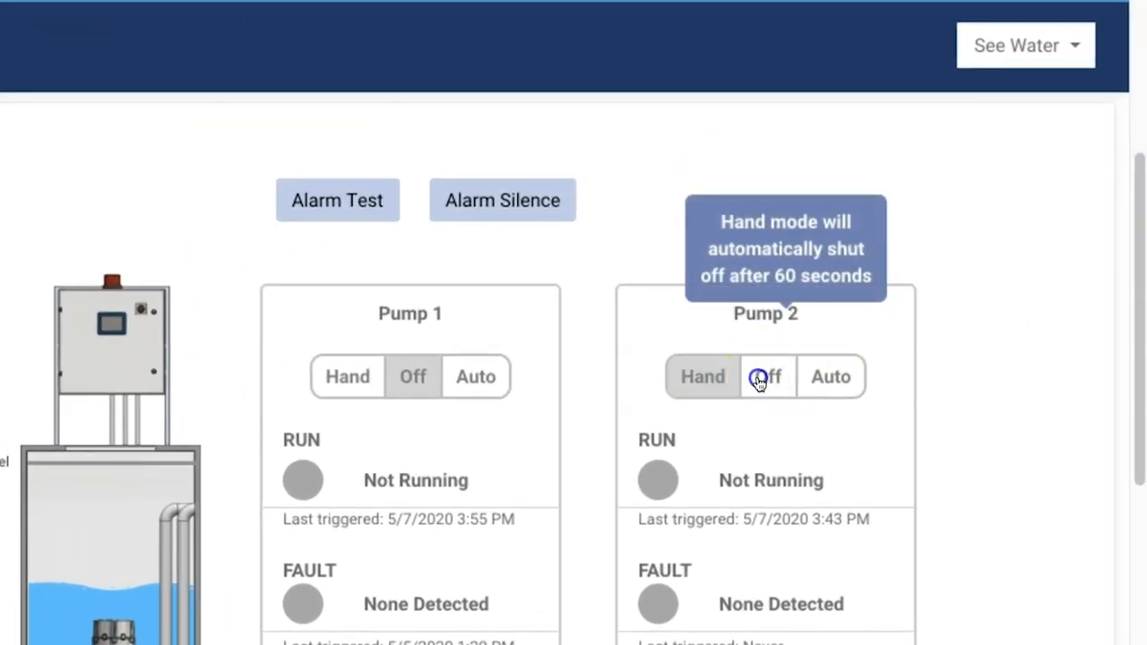
scroll(down, 3)
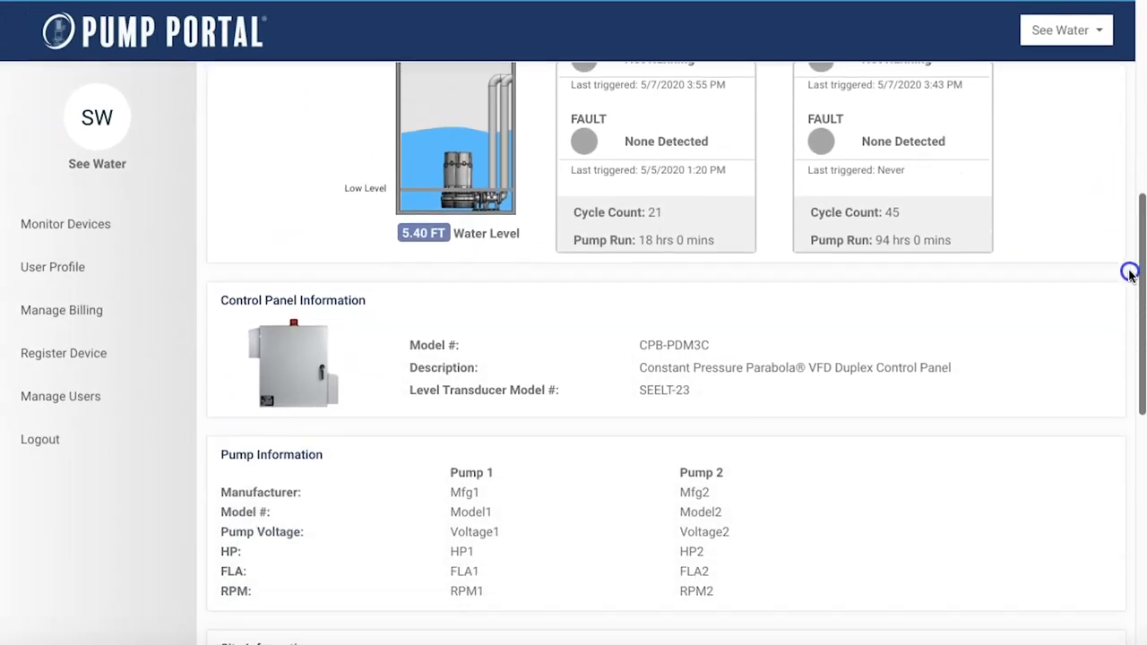
scroll(down, 3)
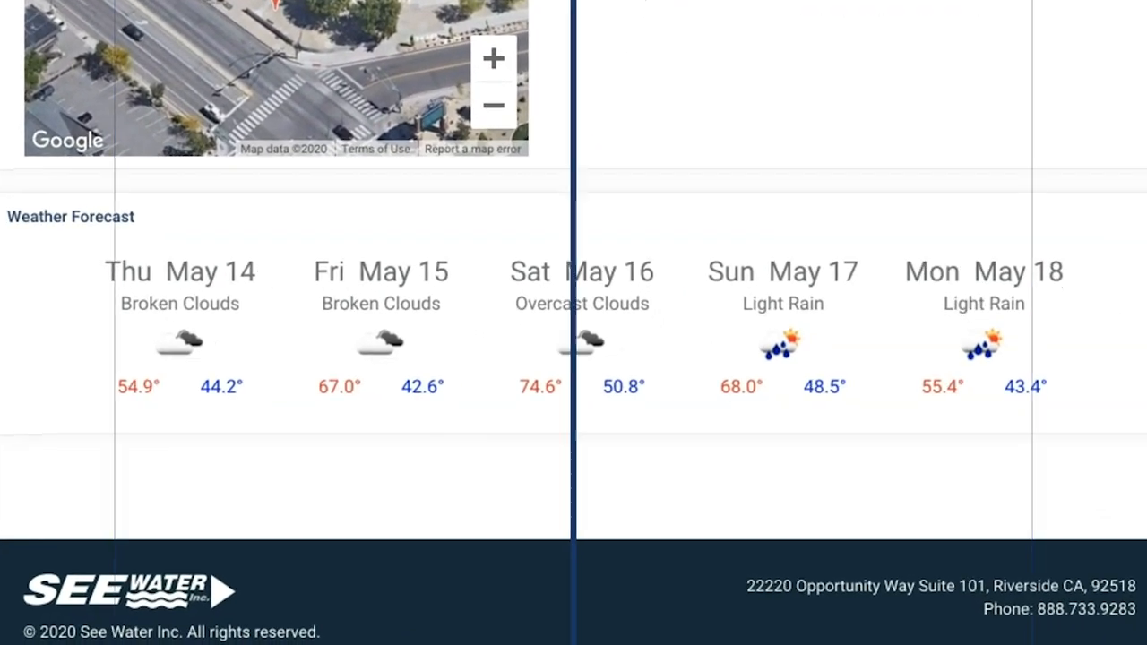
click(806, 28)
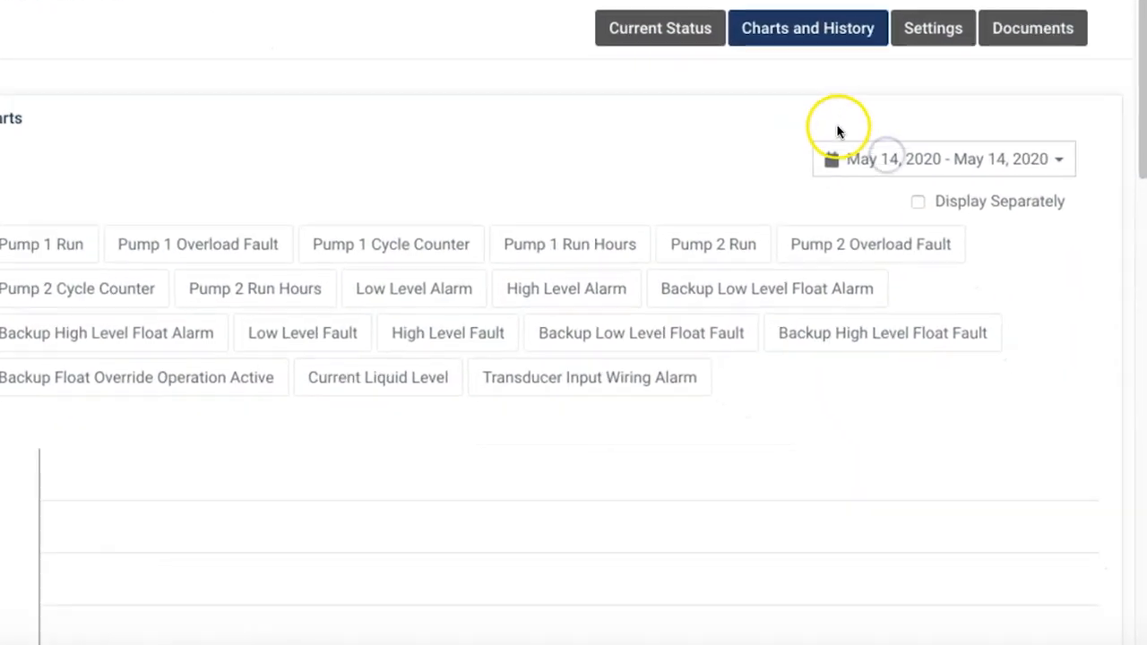
Step: Chart Last Month (April 2020) with Pump 1 Run Hours added, then go to the station's Settings
click(943, 157)
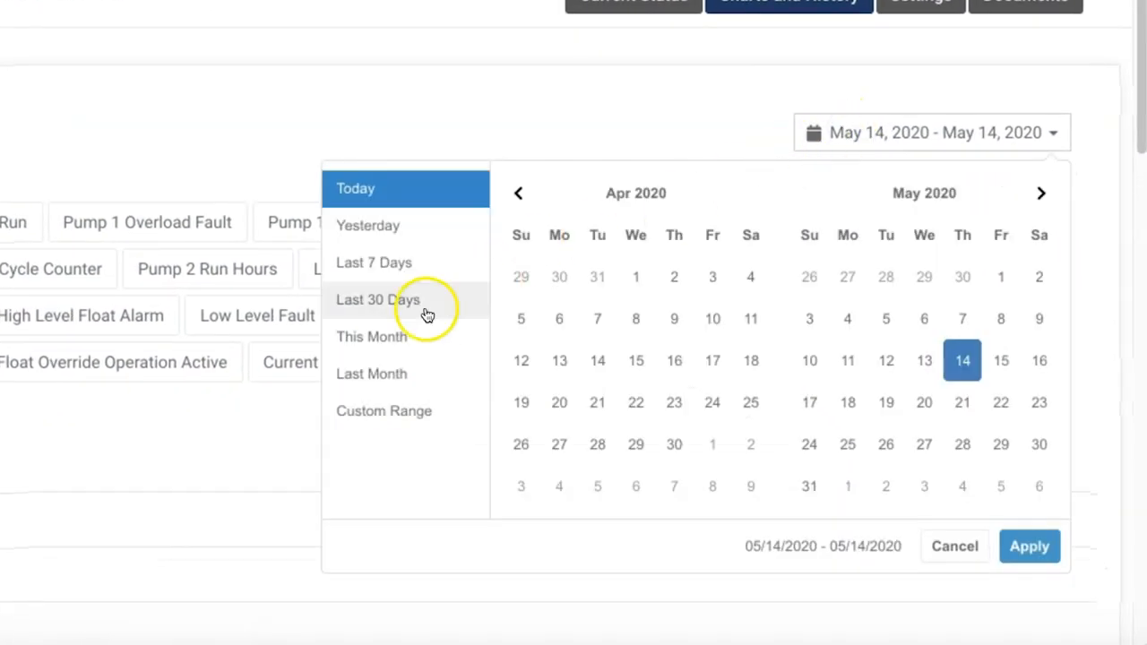
click(371, 375)
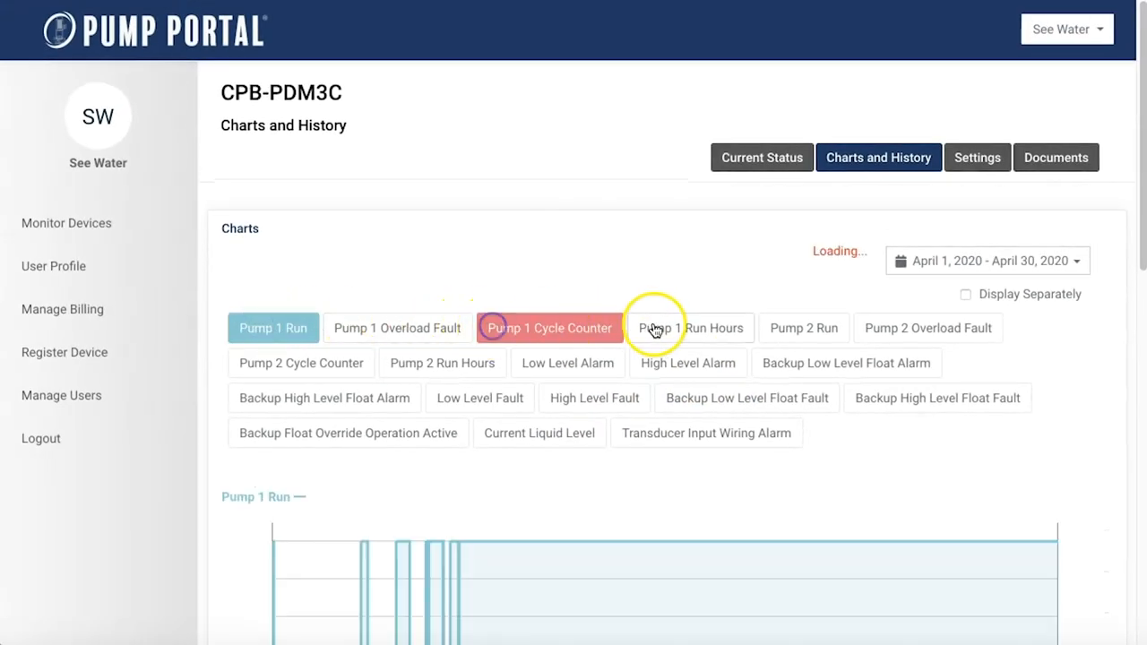
click(690, 328)
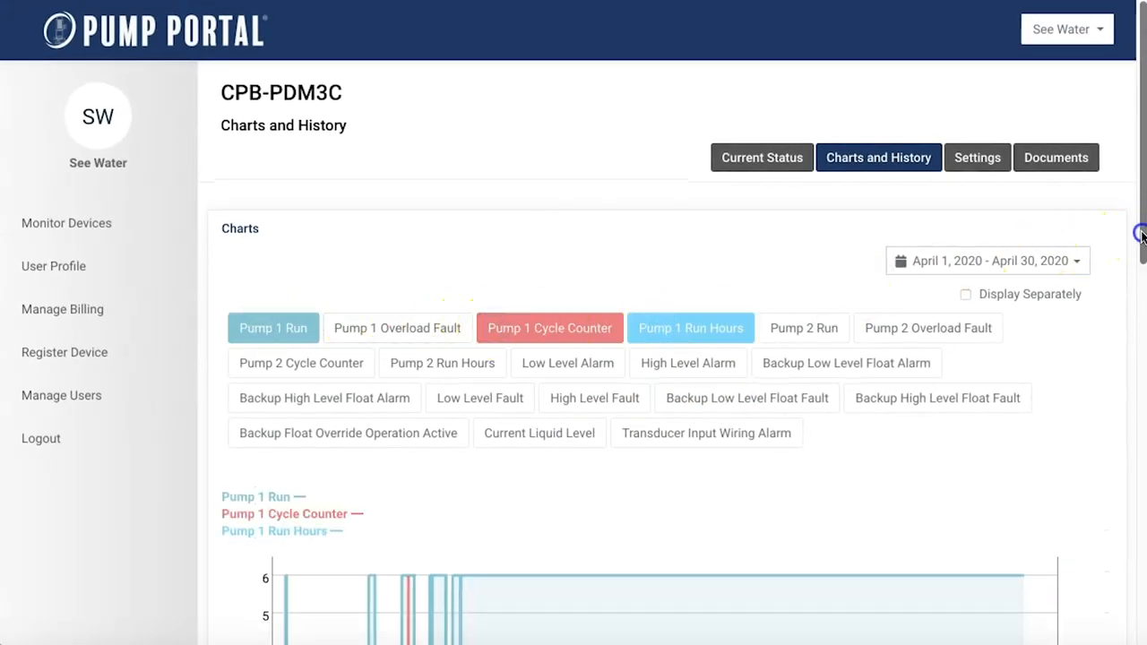
scroll(down, 3)
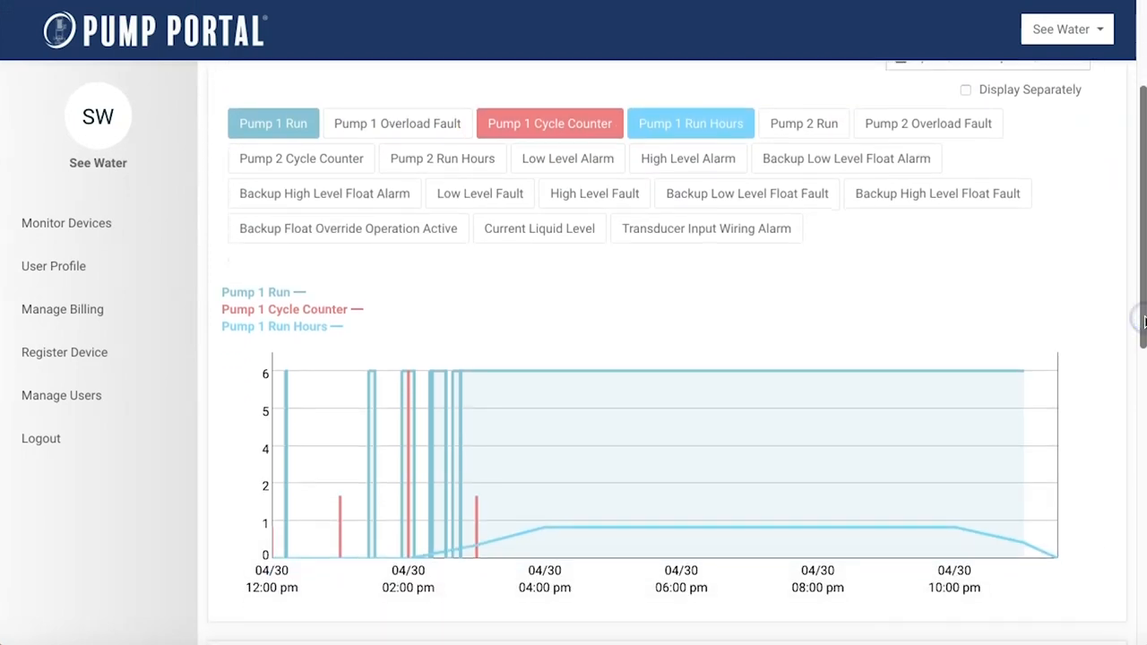
click(960, 147)
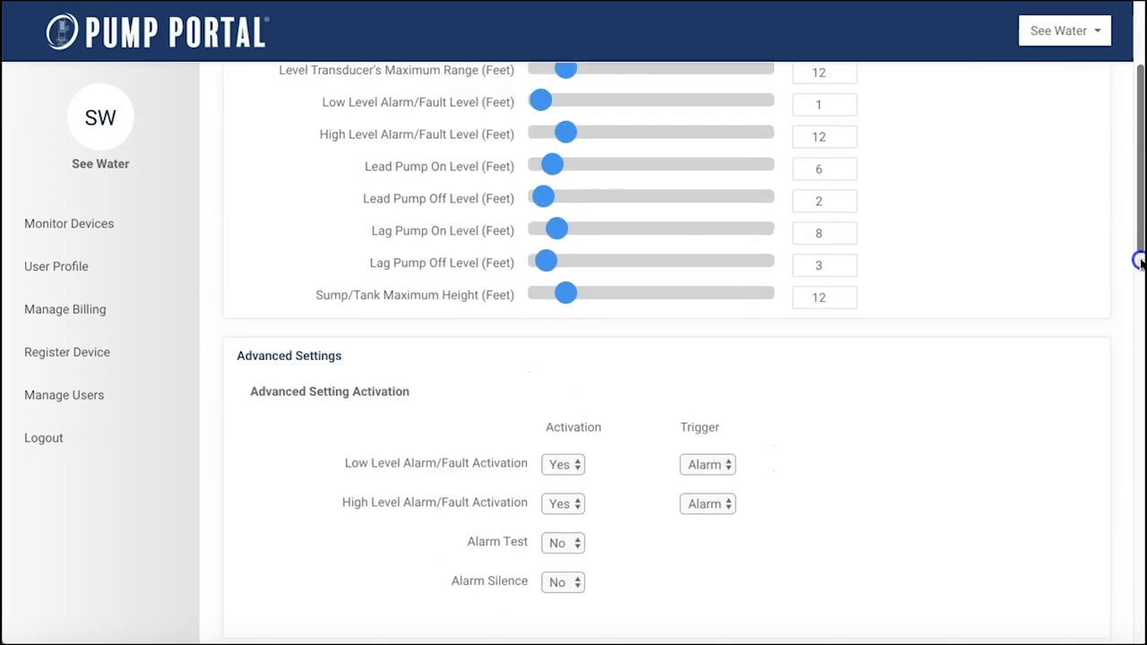
scroll(down, 3)
text(888)
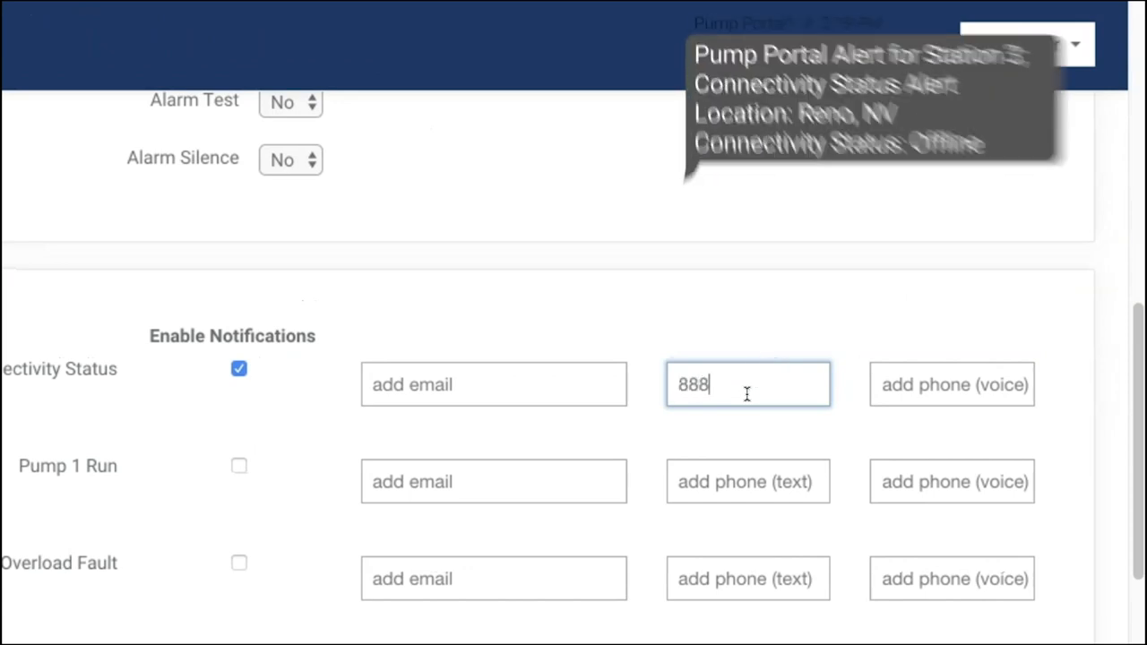
text(733)
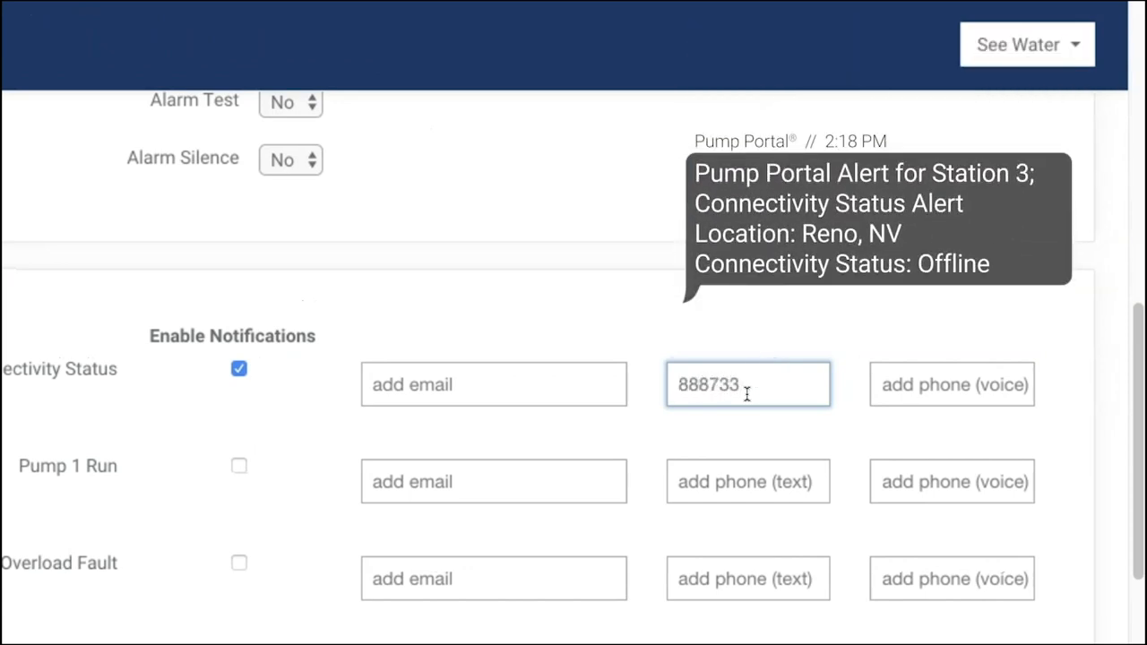
text(9283)
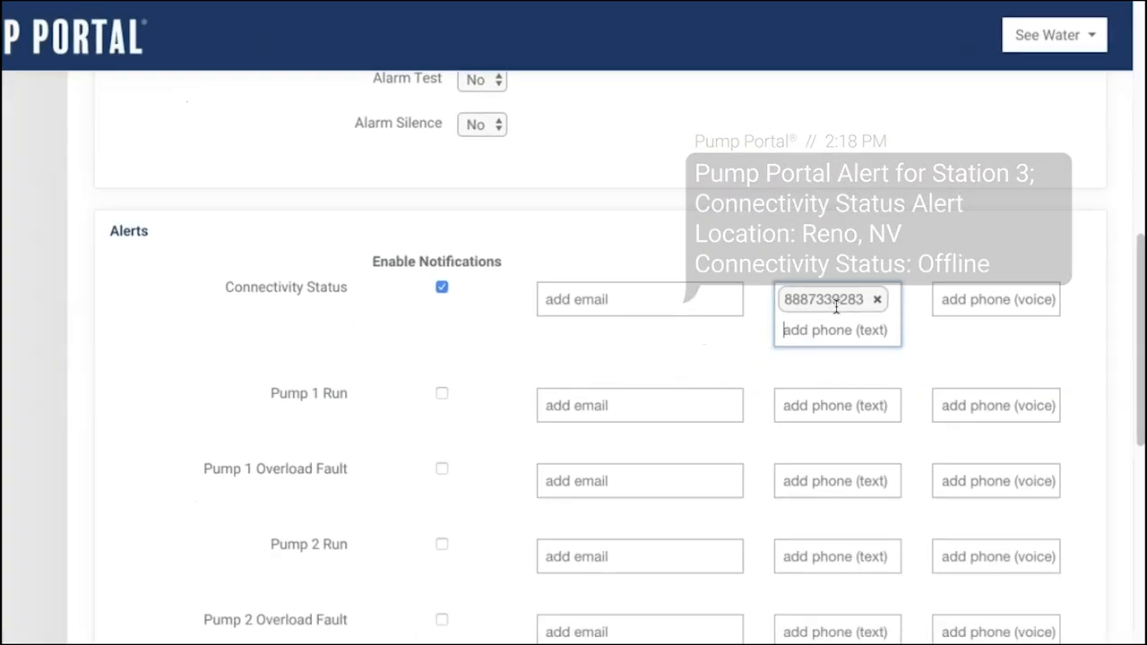